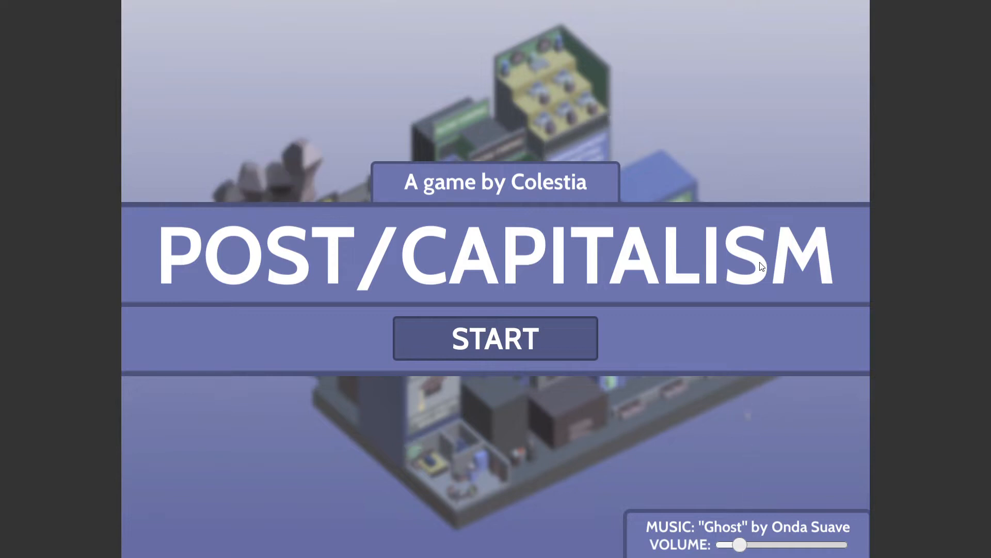
{"action": "mouse_move", "coordinate": [821, 235]}
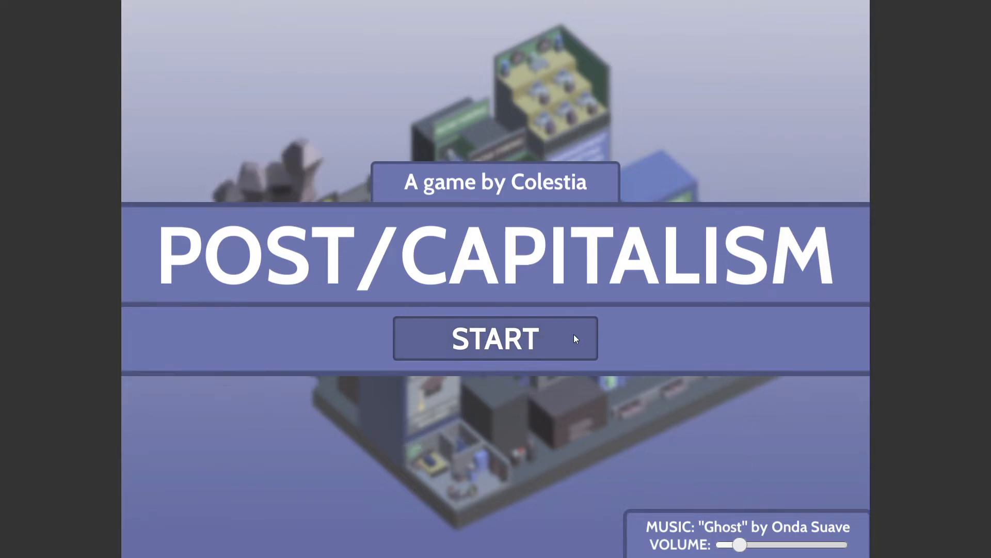
Start the game from the title screen and accept the tutorial prompt
{"action": "left_click", "coordinate": [494, 338]}
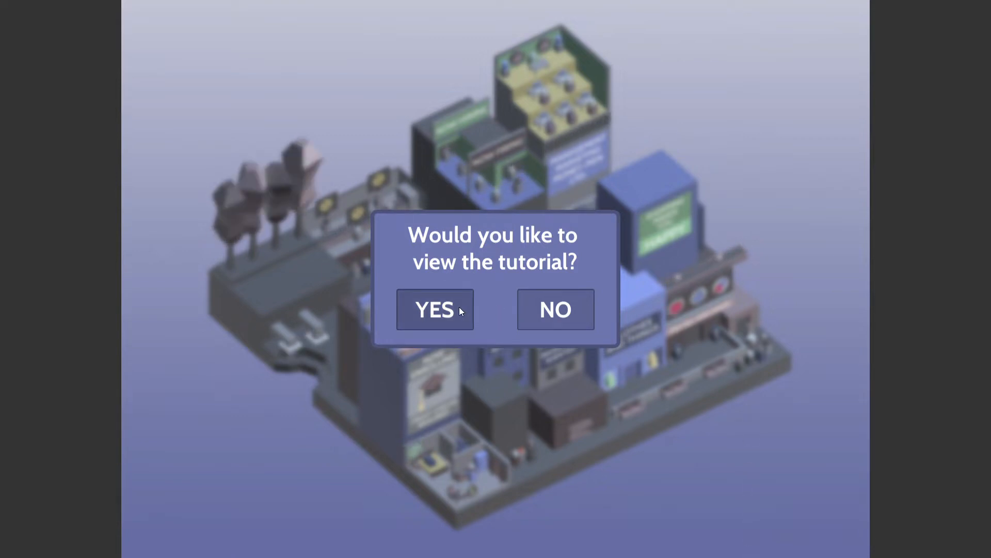
{"action": "left_click", "coordinate": [434, 309]}
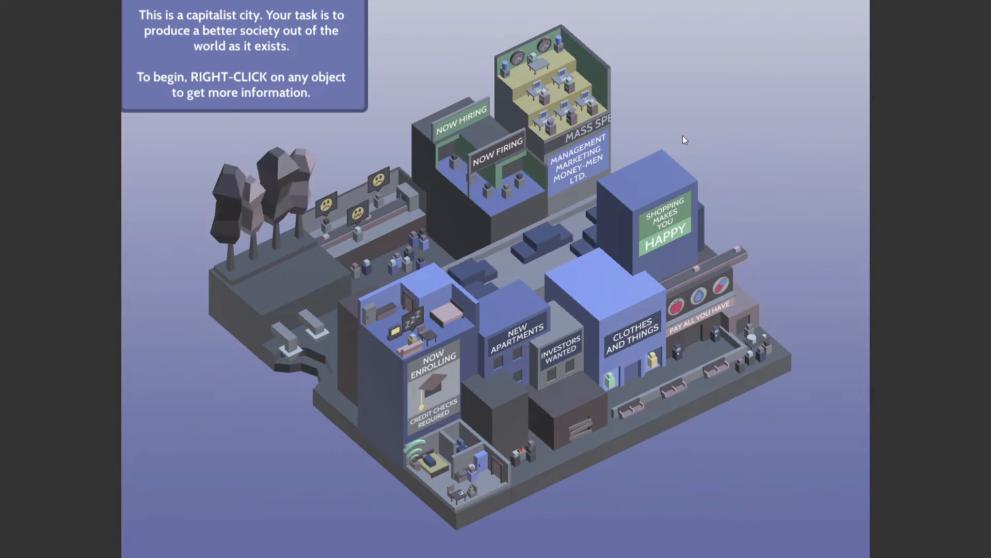
Read the Transportation info, then transform the car-filled road until it becomes a rail line with a train
{"action": "right_click", "coordinate": [518, 266]}
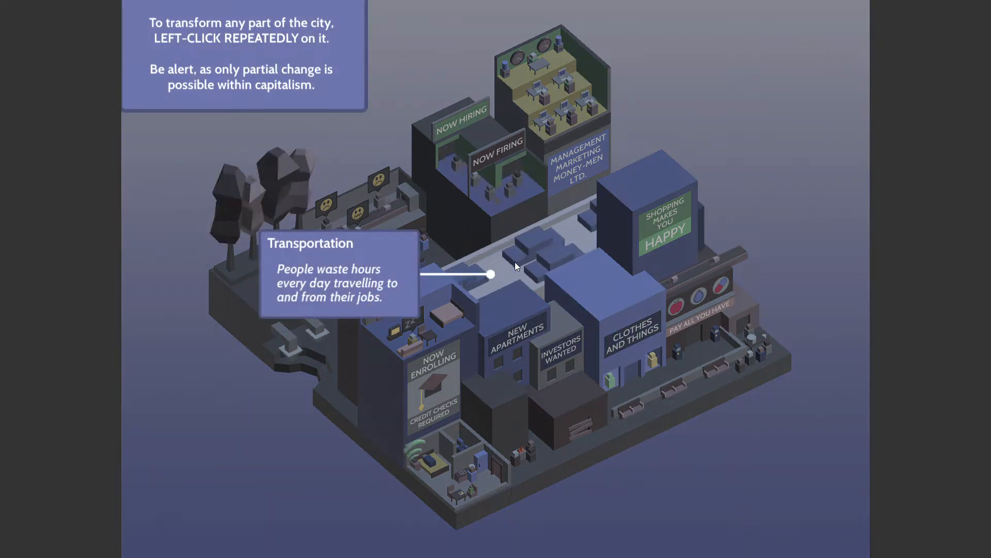
{"action": "left_click", "coordinate": [500, 262]}
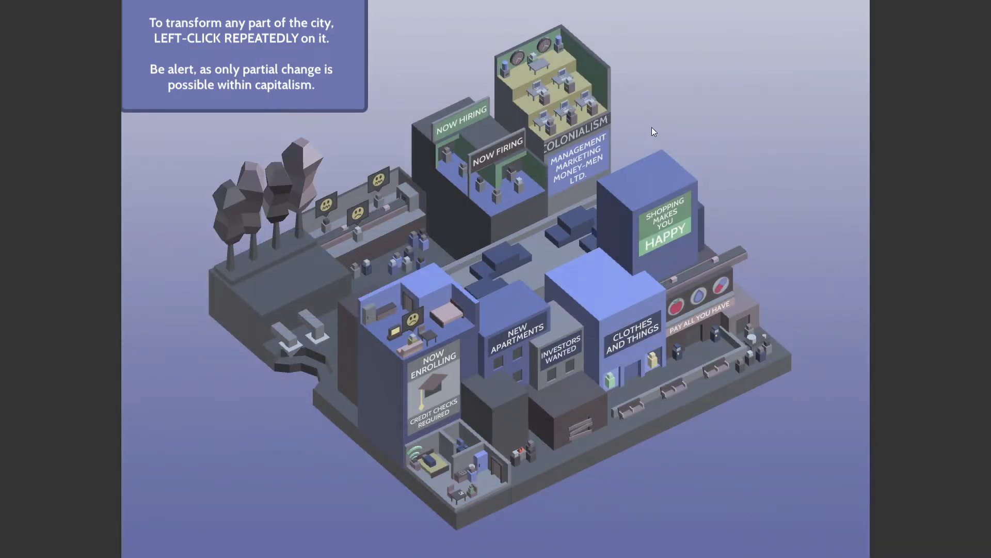
{"action": "left_click", "coordinate": [569, 140]}
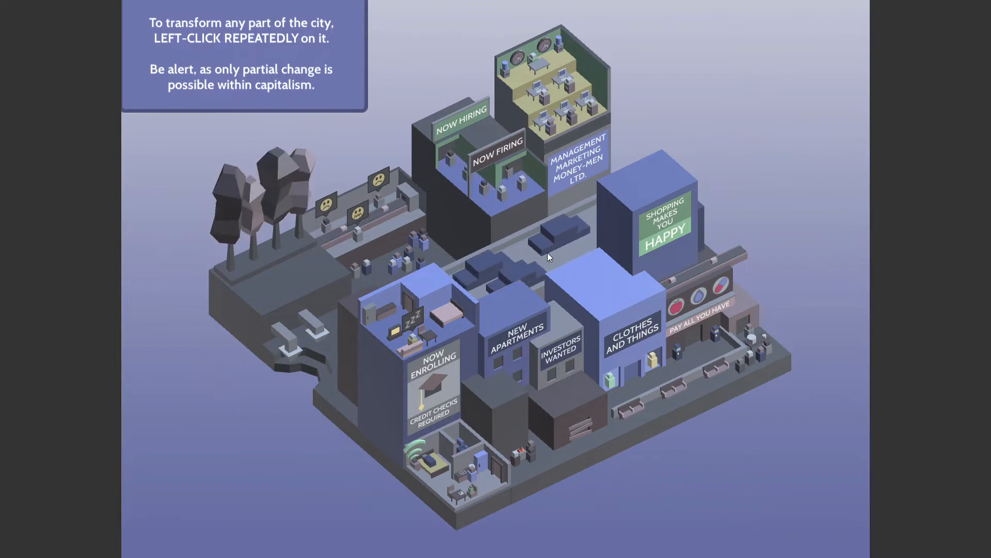
{"action": "left_click", "coordinate": [547, 256]}
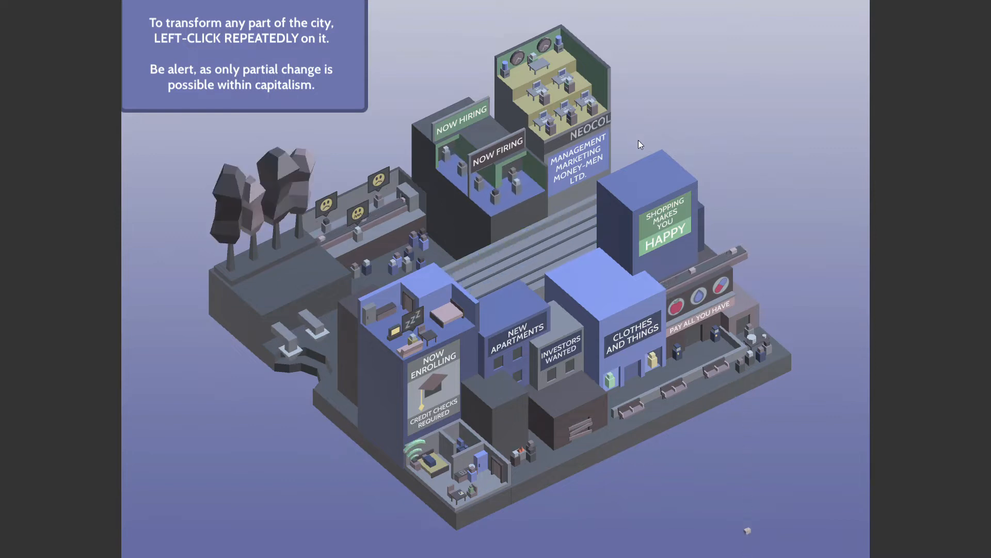
{"action": "left_click", "coordinate": [575, 136]}
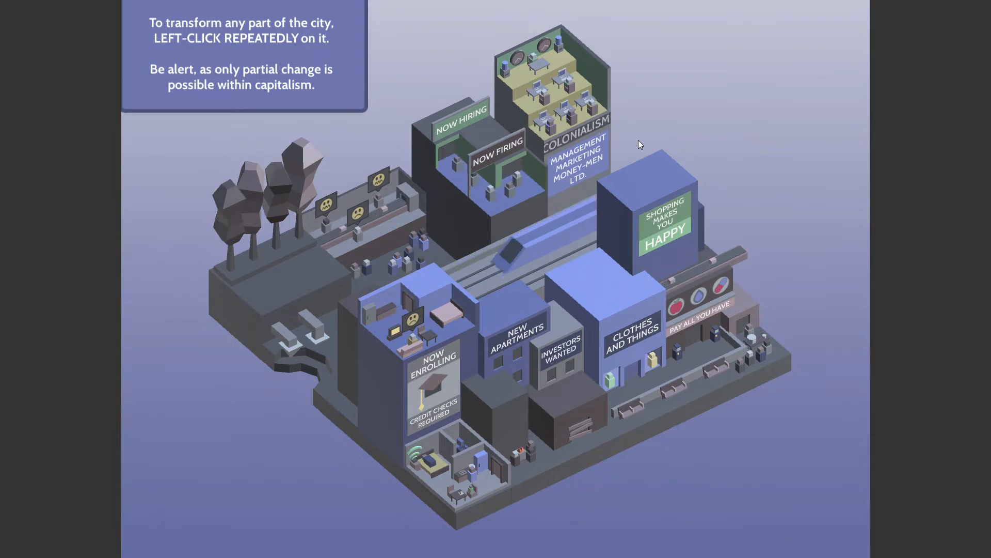
Transform the road once more, after which the rail line reverts to cars
{"action": "left_click", "coordinate": [572, 141]}
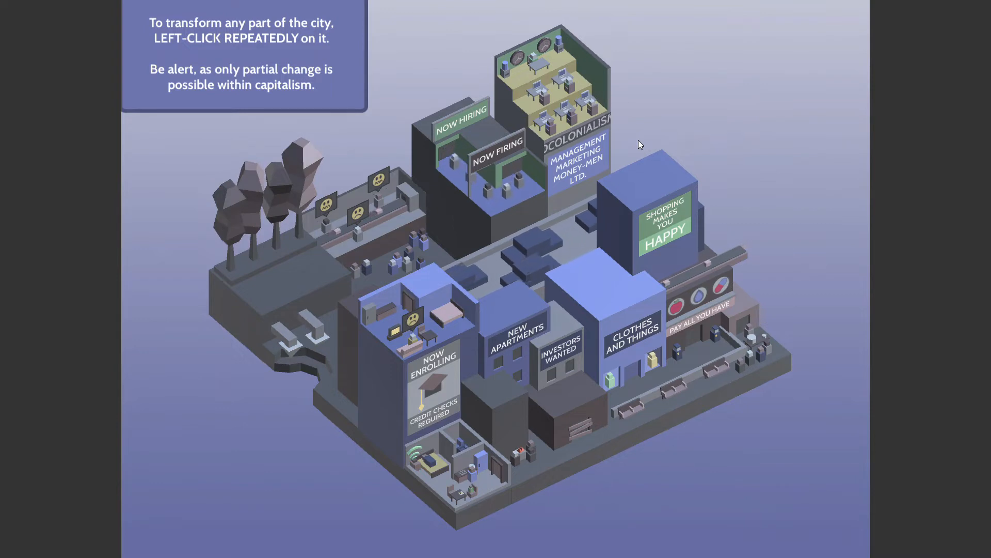
Convert the road into rail again until solar panels replace the trees and a linked node appears
{"action": "left_click", "coordinate": [533, 253]}
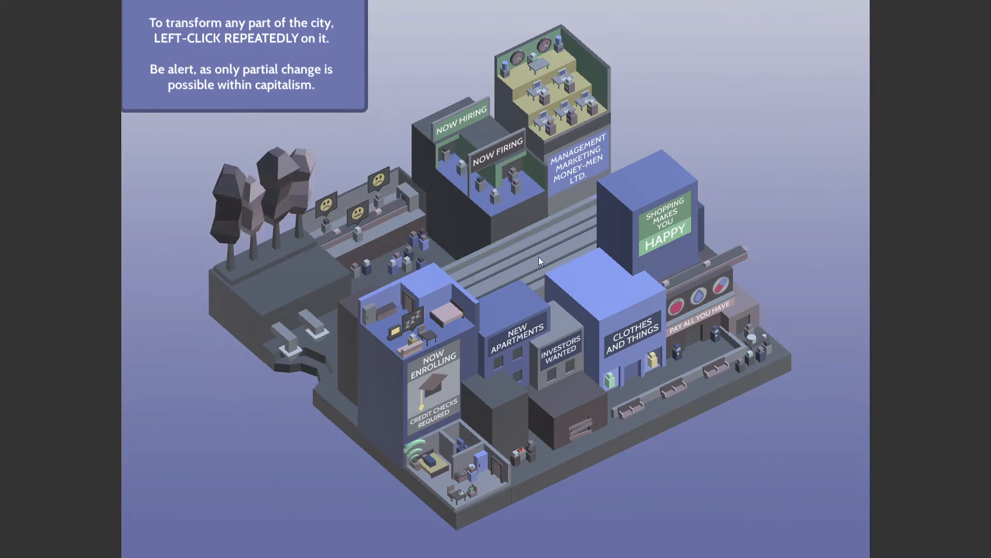
{"action": "left_click", "coordinate": [537, 259]}
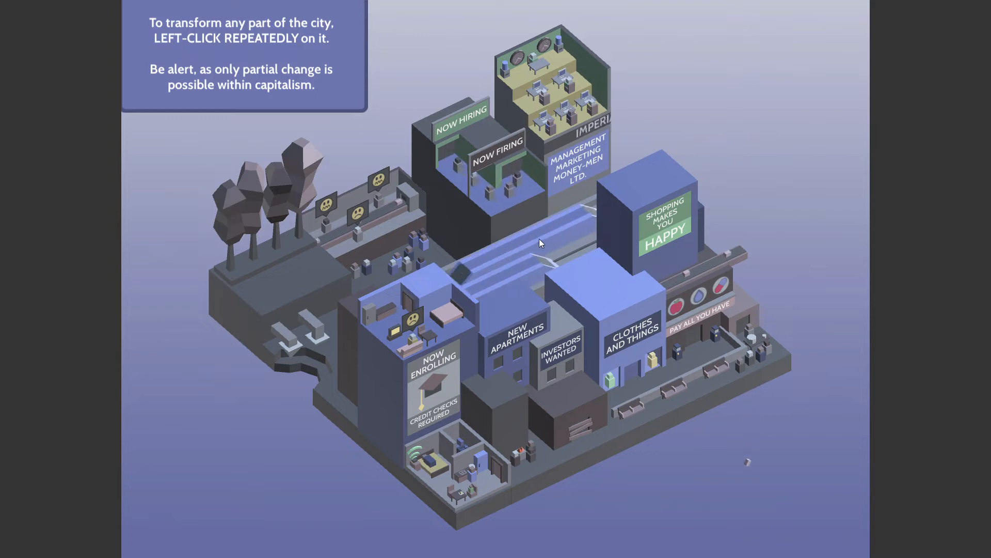
{"action": "left_click", "coordinate": [265, 202]}
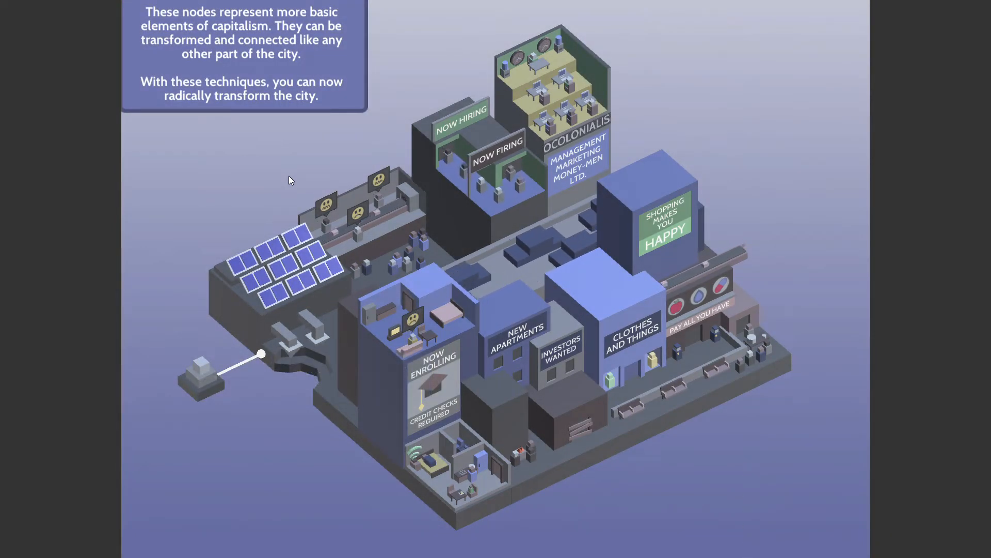
{"action": "mouse_move", "coordinate": [201, 376]}
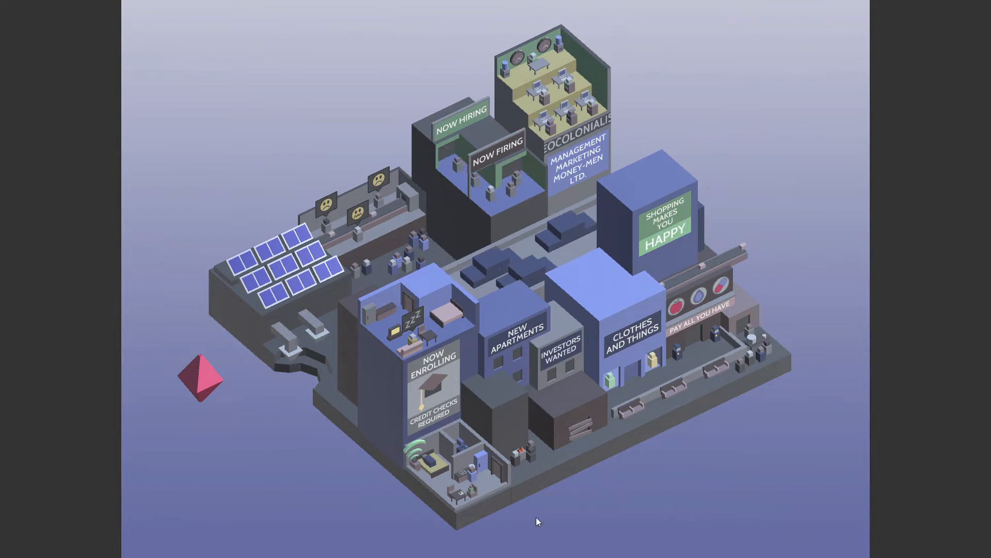
{"action": "mouse_move", "coordinate": [324, 450]}
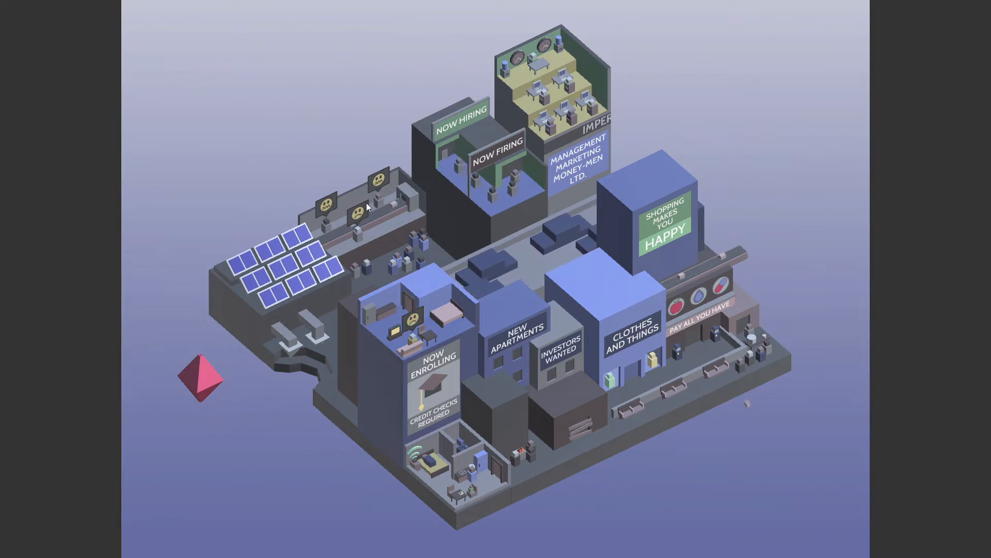
{"action": "mouse_move", "coordinate": [295, 417]}
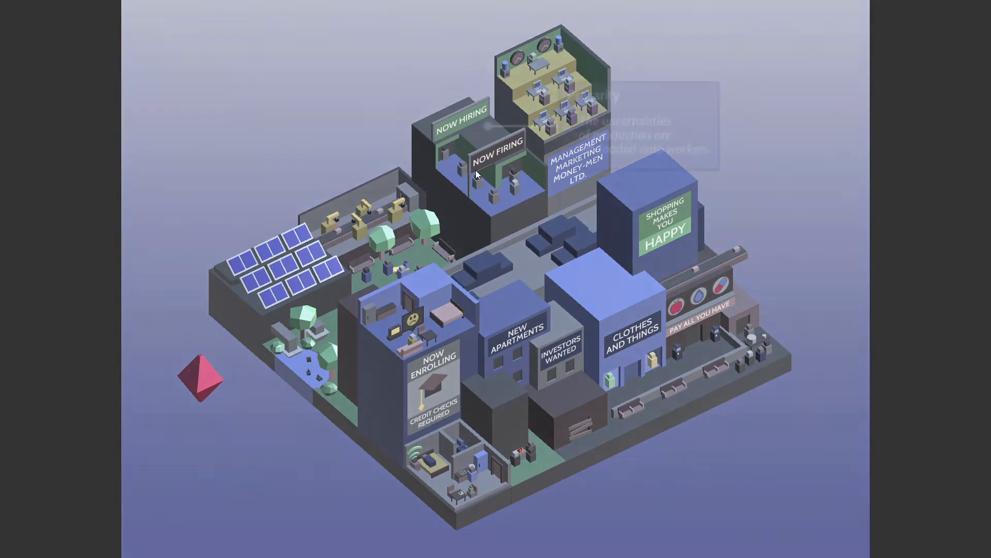
Reveal the cause node behind the left district, turning it into dark trees and frowning factory signs
{"action": "left_click", "coordinate": [488, 126]}
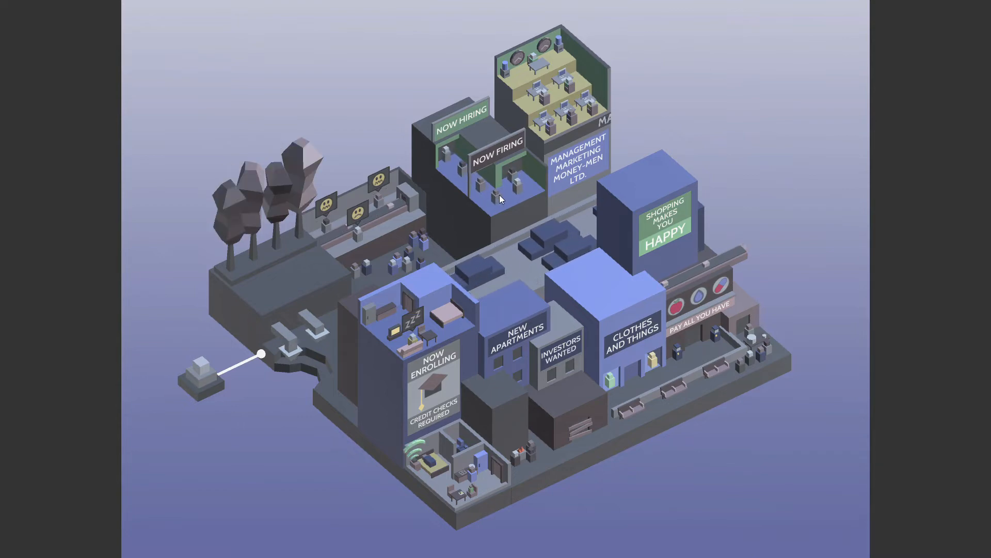
Resolve the 'not enough work' cause at top-left and restore the left district's solar panels and park
{"action": "left_click", "coordinate": [486, 126]}
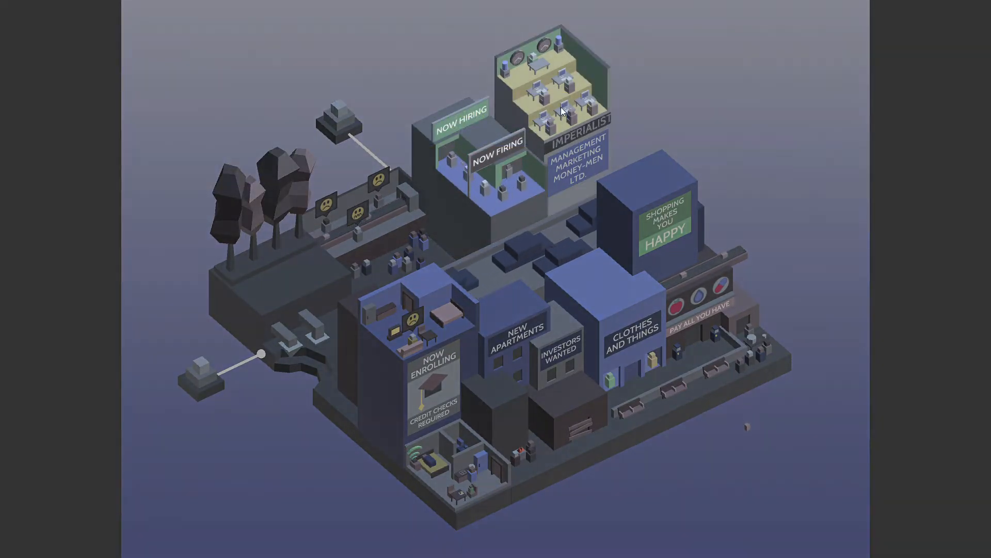
{"action": "left_click", "coordinate": [338, 120]}
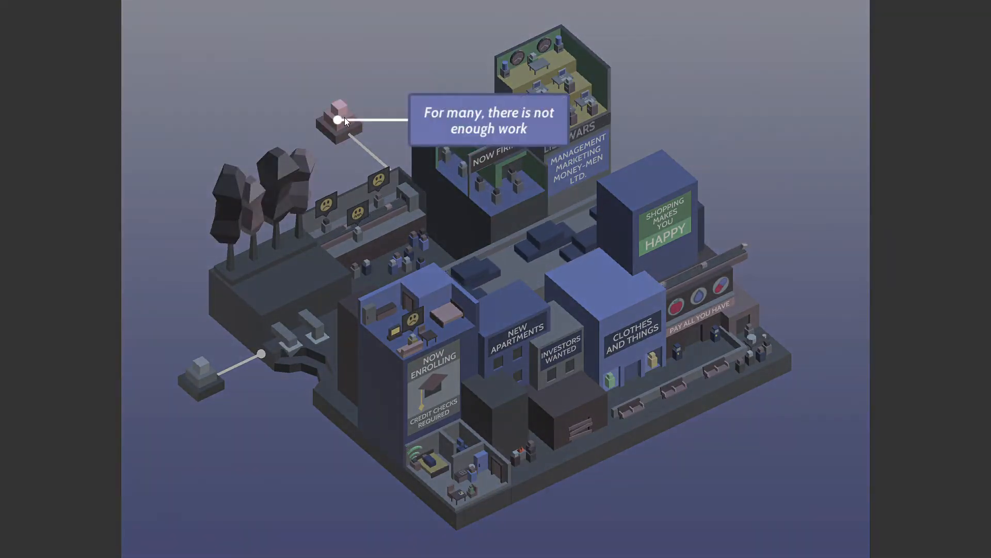
{"action": "left_click", "coordinate": [339, 119]}
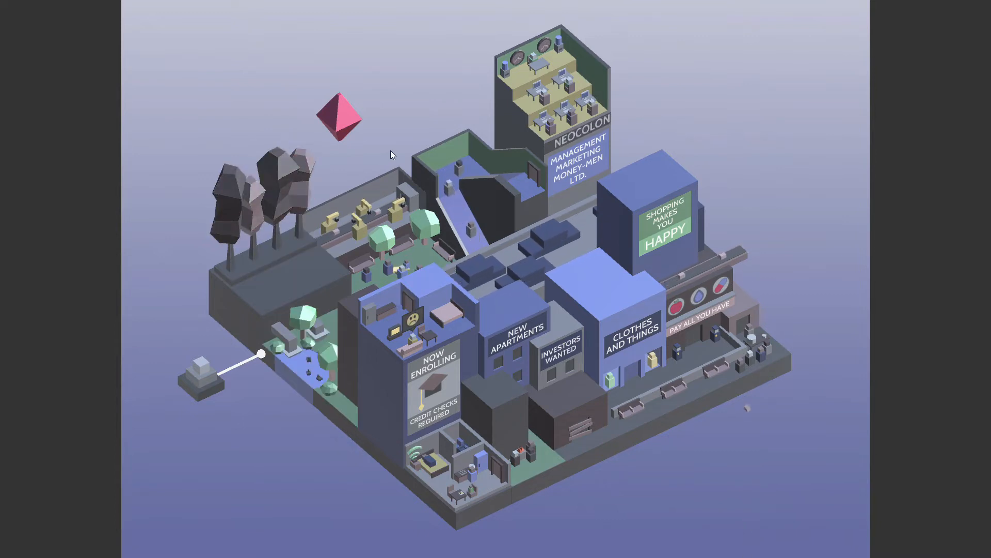
{"action": "left_click", "coordinate": [201, 377]}
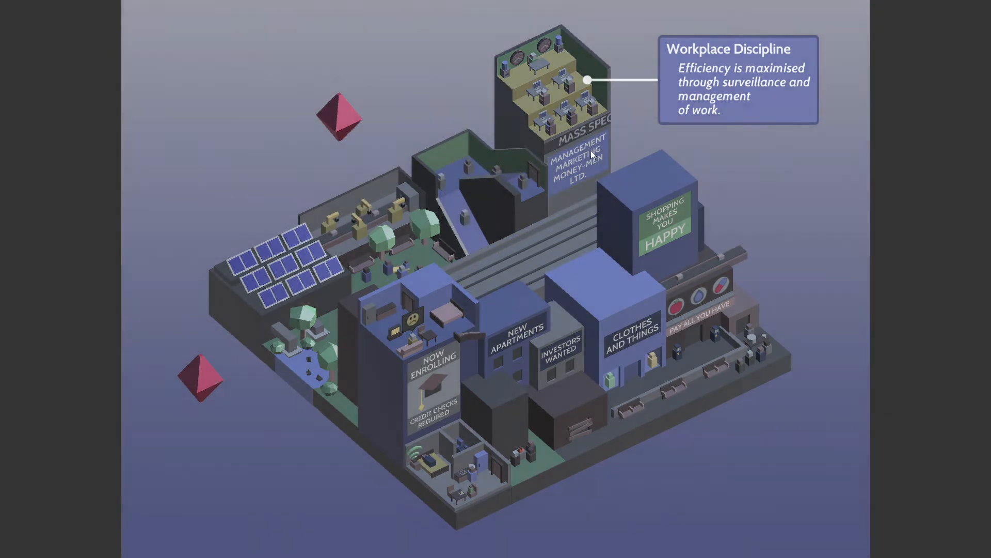
Expose the unpaid-labour node at bottom left, revealing three linked grey cause blocks
{"action": "left_click", "coordinate": [590, 151]}
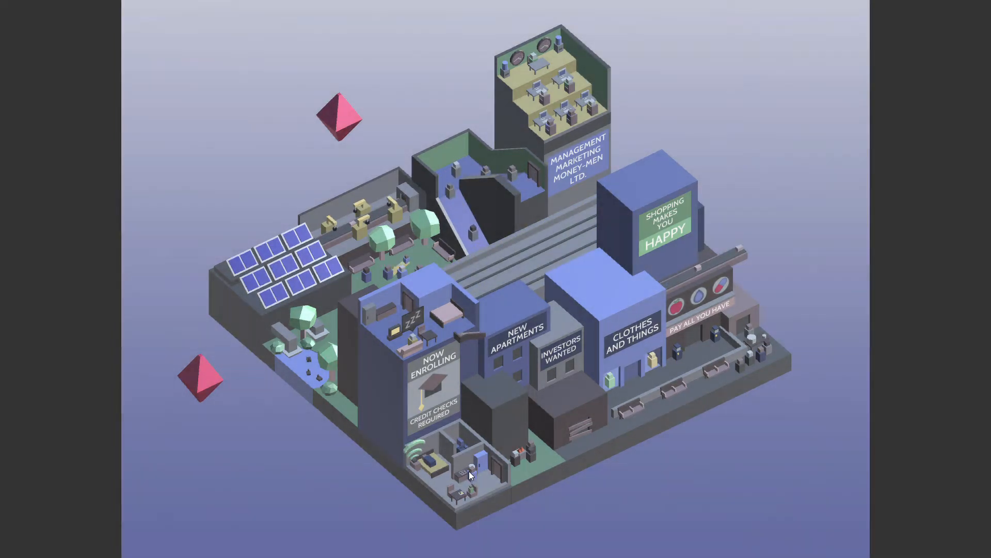
{"action": "left_click", "coordinate": [468, 464]}
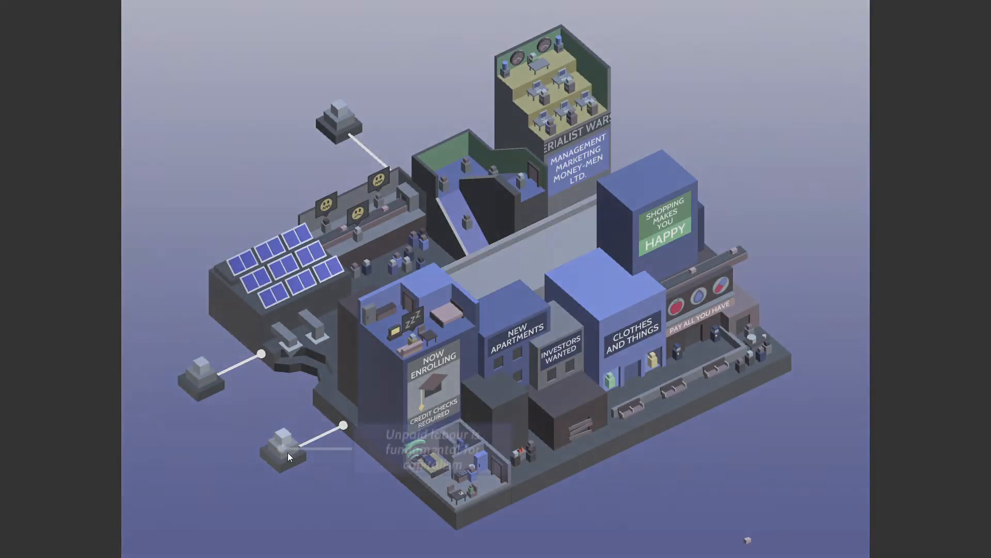
Follow the chain of cause blocks outward until the 'Private ownership' node appears at top right
{"action": "left_click", "coordinate": [281, 449]}
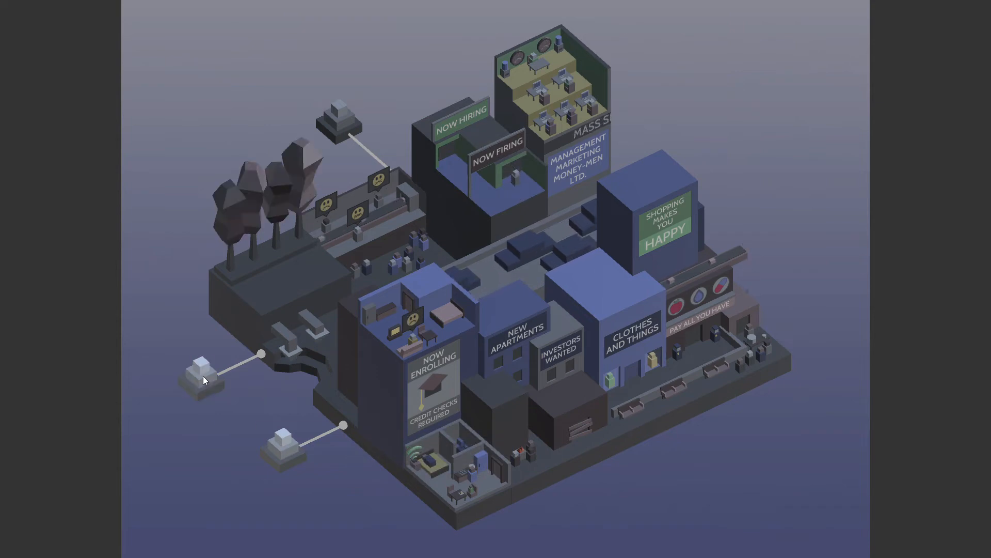
{"action": "left_click", "coordinate": [192, 458]}
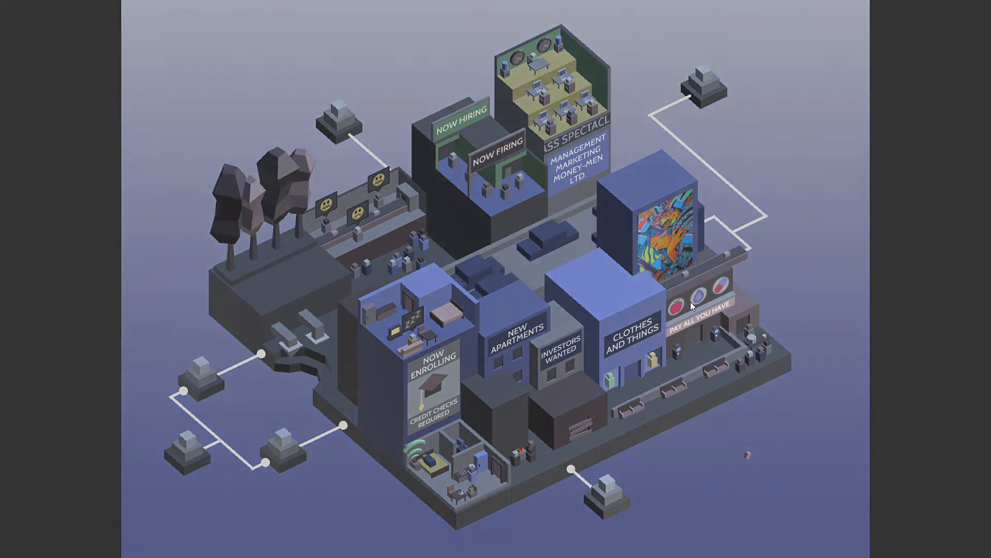
{"action": "mouse_move", "coordinate": [785, 155]}
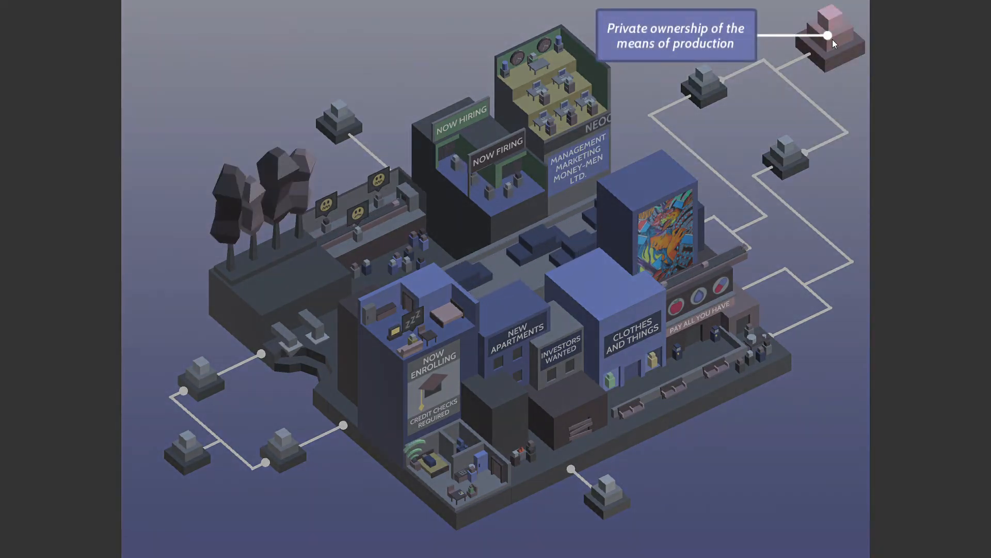
Flip 'Private ownership of the means of production' into collective ownership
{"action": "left_click", "coordinate": [827, 36]}
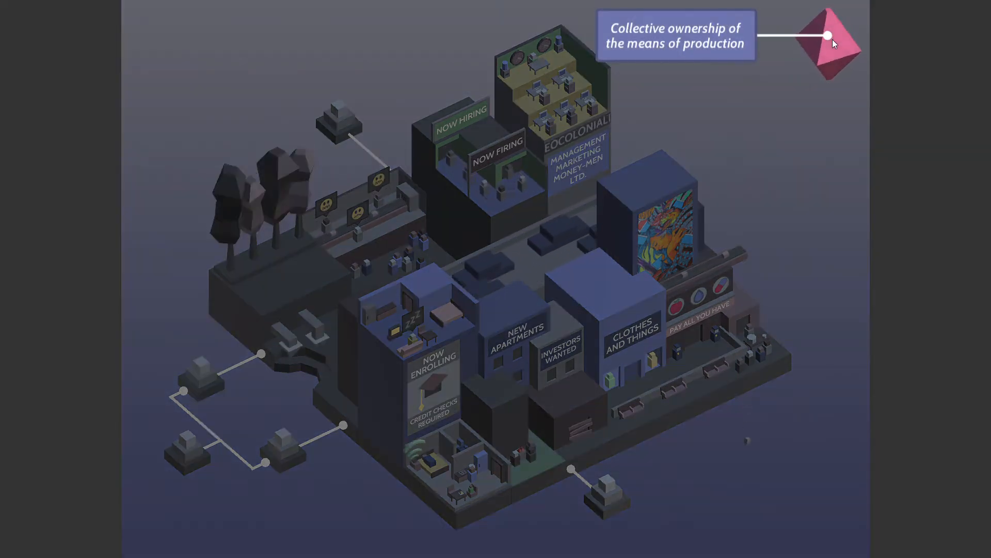
{"action": "mouse_move", "coordinate": [796, 310]}
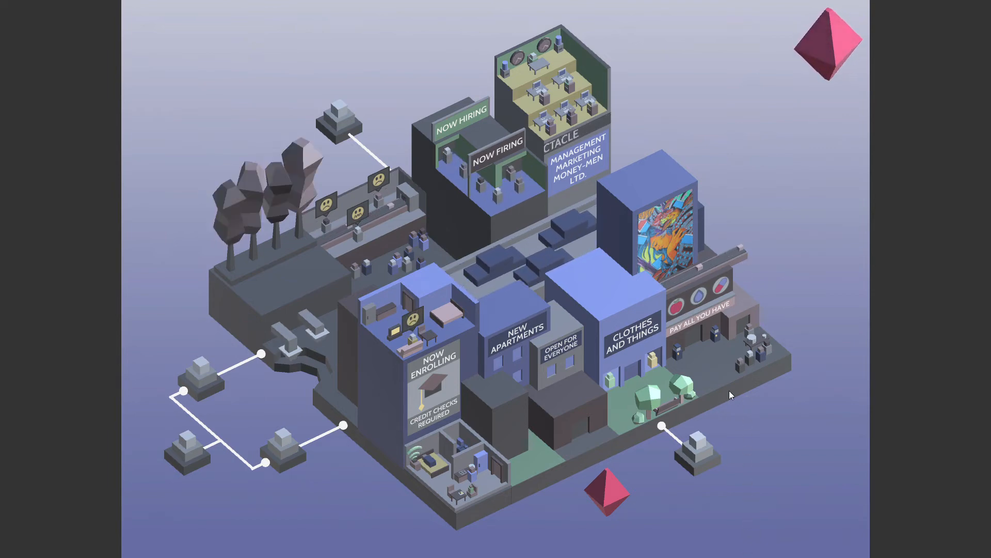
Resolve 'Basic needs are commodified', turning the shops into Space and Friends and Take All You Need
{"action": "left_click", "coordinate": [697, 443]}
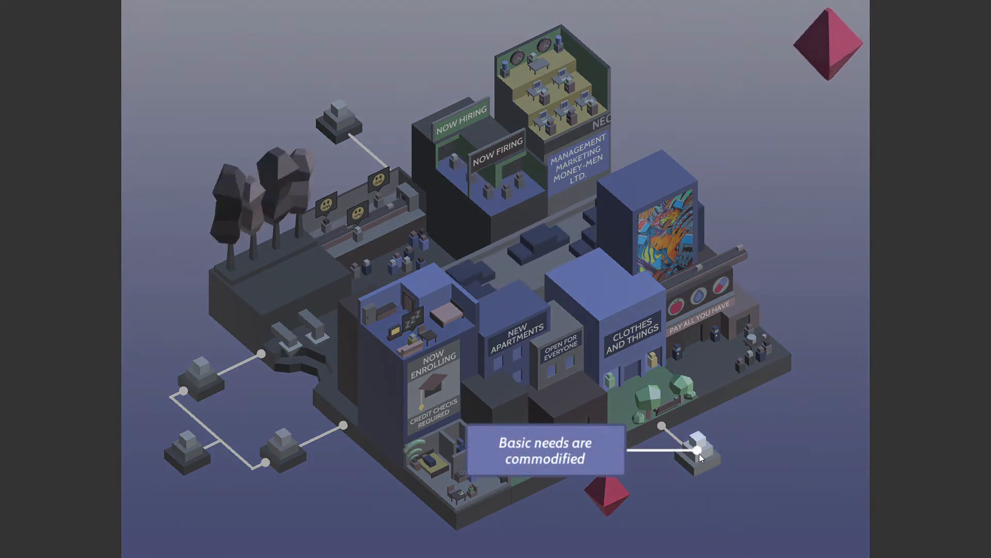
{"action": "left_click", "coordinate": [699, 455]}
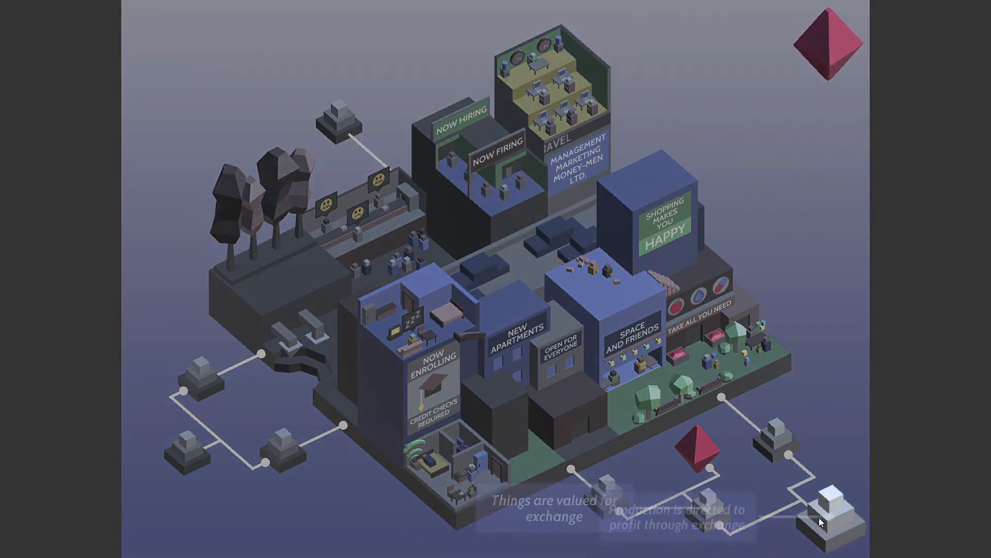
Examine the production-for-profit cause block behind the housing and shop transformations
{"action": "left_click", "coordinate": [829, 518]}
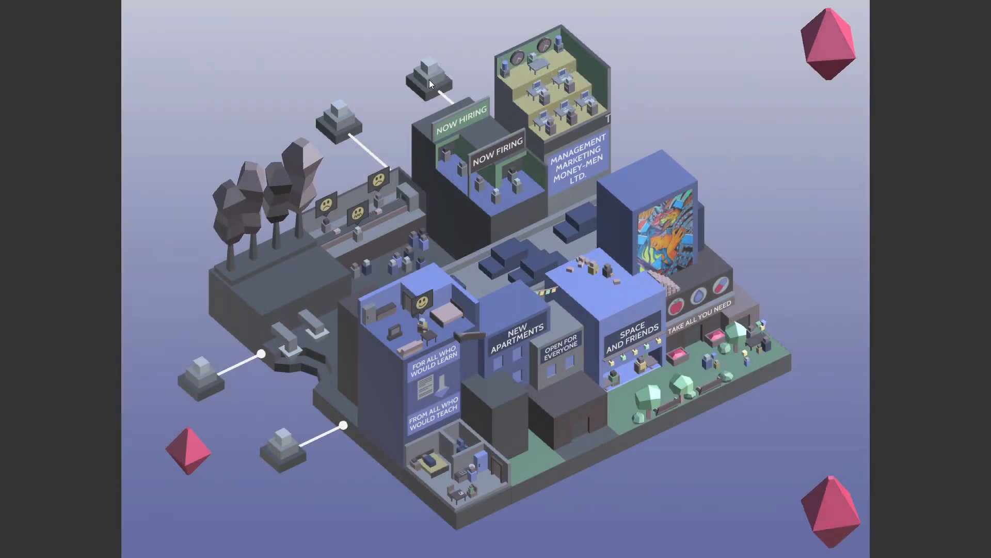
Link the too-much-work and not-enough-work nodes so they resolve into one red crystal
{"action": "left_click", "coordinate": [426, 75]}
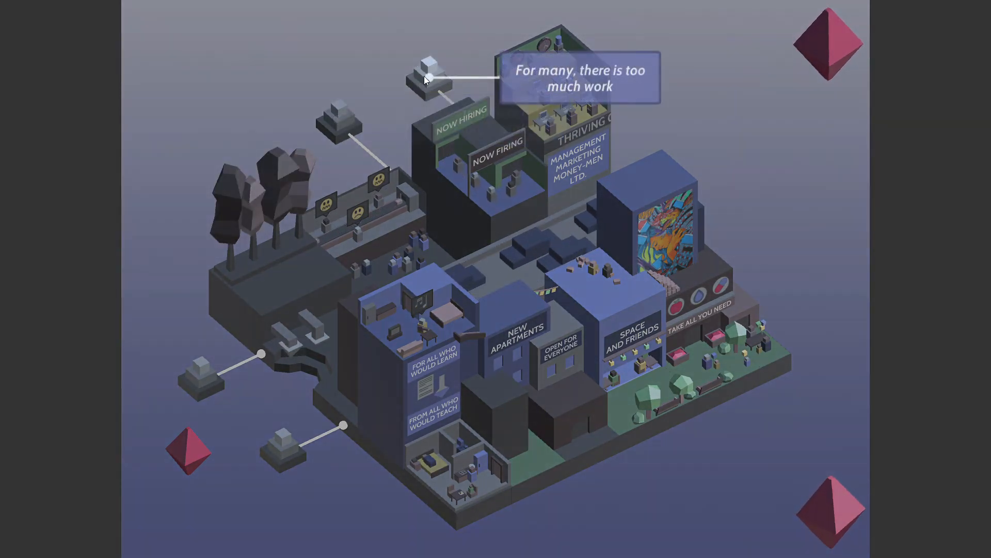
{"action": "left_click", "coordinate": [339, 120]}
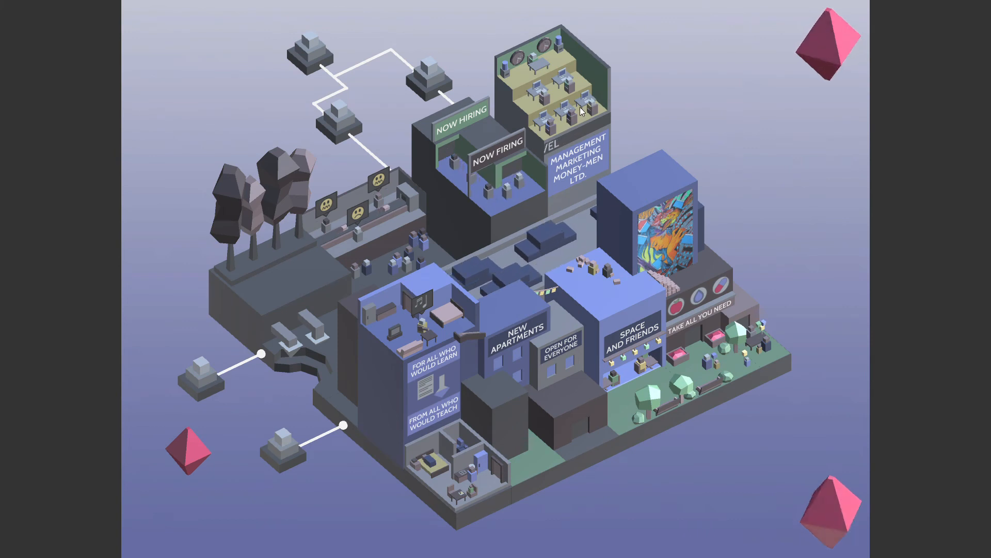
{"action": "mouse_move", "coordinate": [662, 110]}
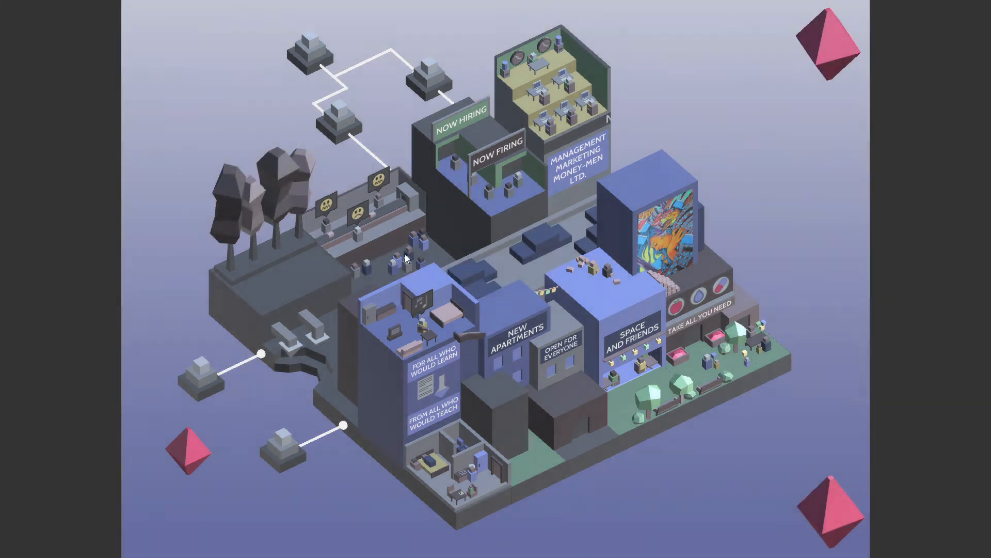
{"action": "left_click", "coordinate": [339, 120]}
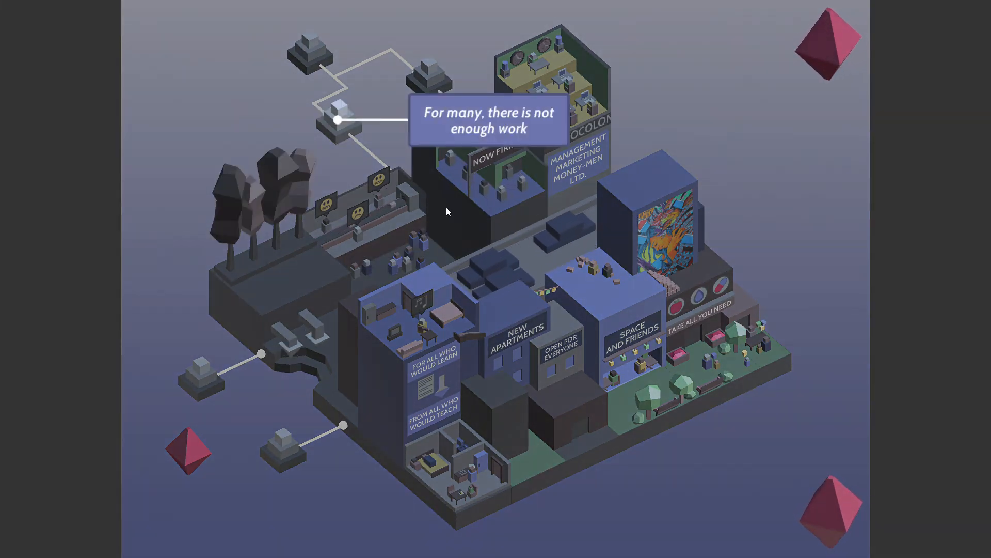
{"action": "left_click", "coordinate": [314, 49]}
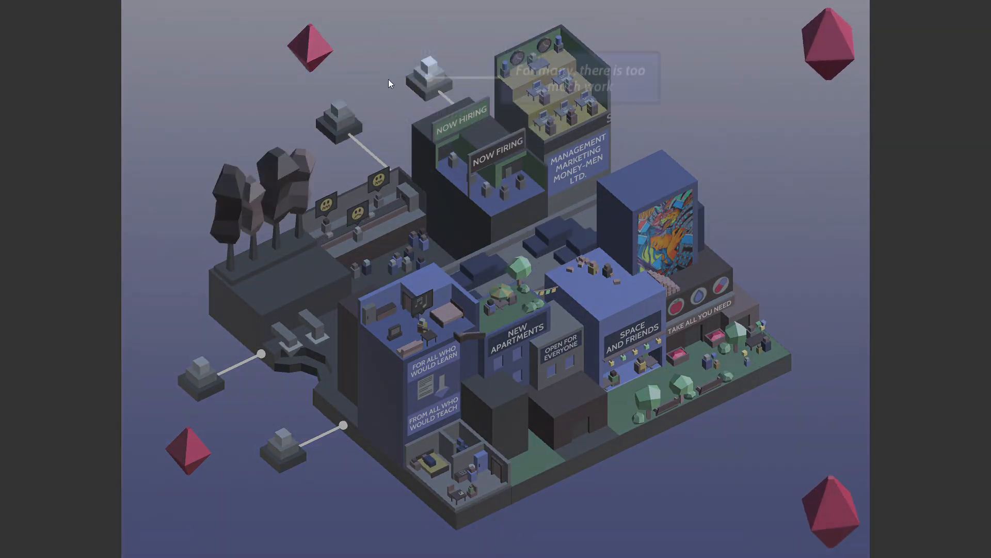
Advance the wage-labour productivity node, replacing the smoky factory with solar panels and a stream
{"action": "left_click", "coordinate": [311, 47]}
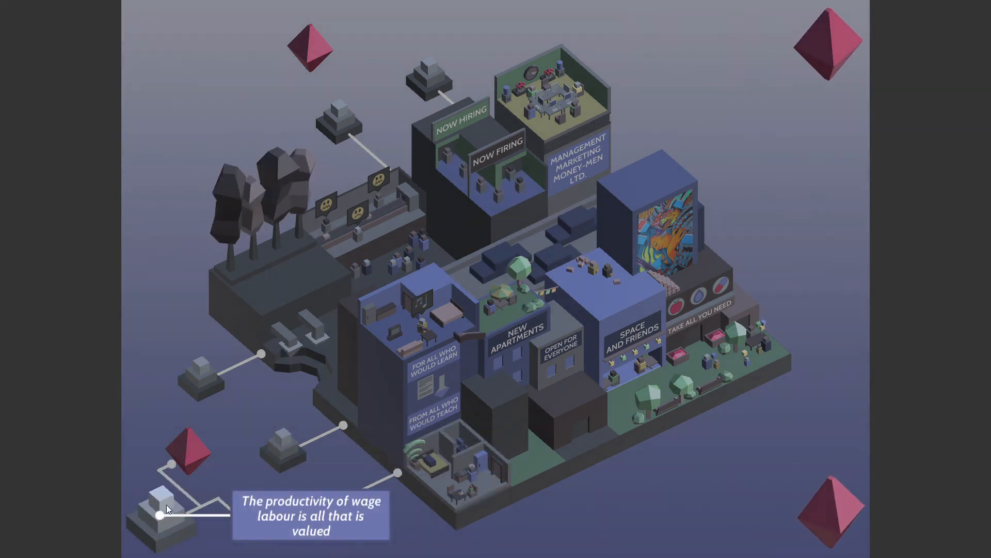
{"action": "left_click", "coordinate": [164, 512]}
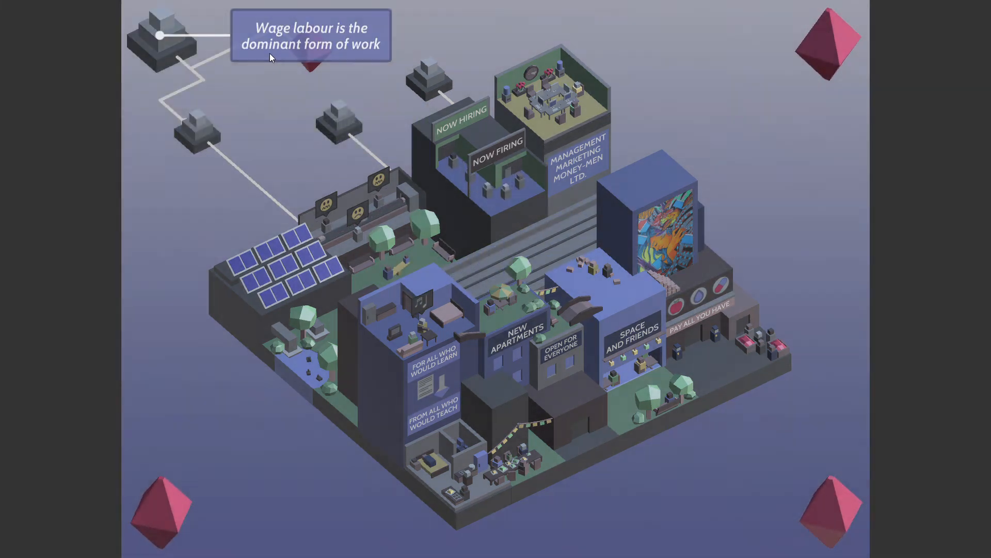
Resolve the wage-labour node into labour given from each according to ability
{"action": "left_click", "coordinate": [161, 37]}
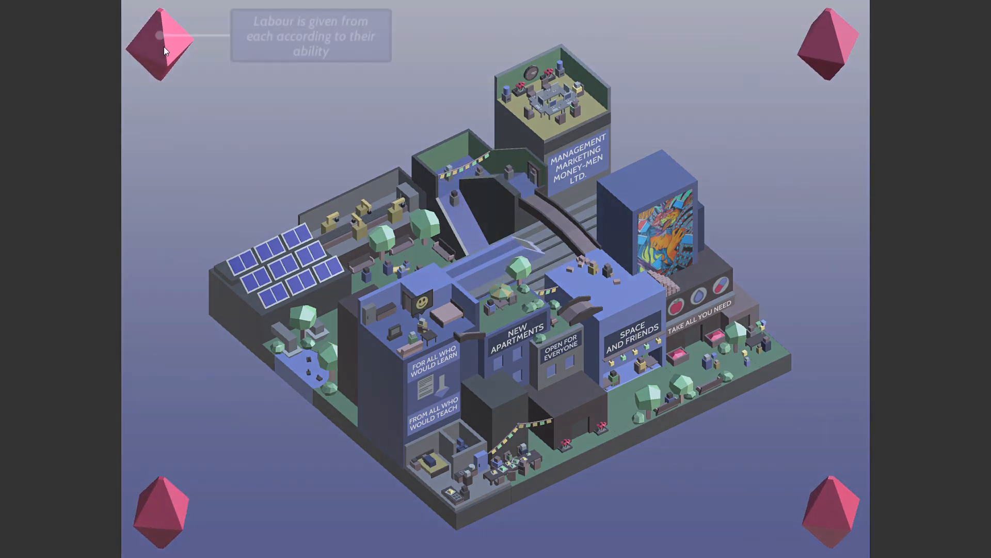
{"action": "left_click", "coordinate": [164, 46]}
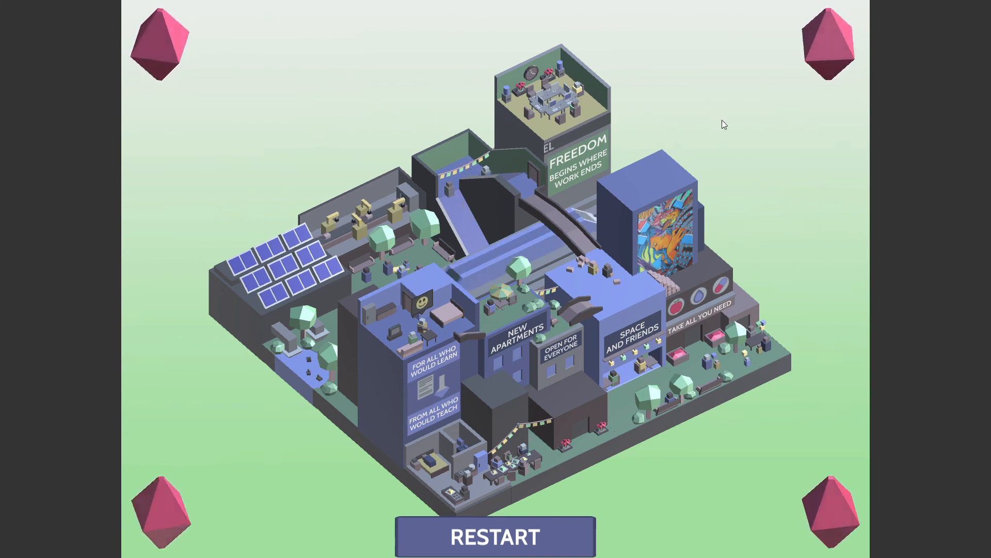
{"action": "mouse_move", "coordinate": [598, 104]}
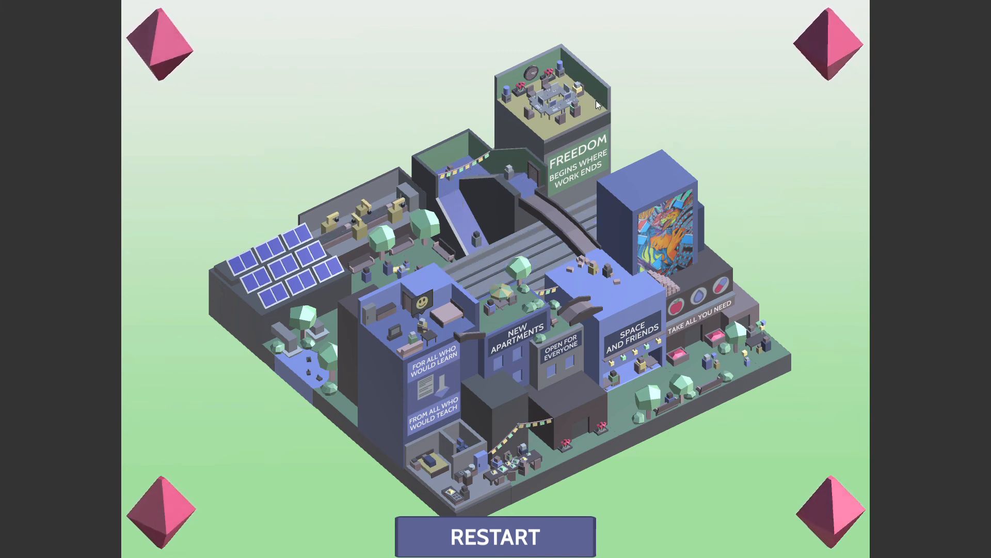
{"action": "mouse_move", "coordinate": [671, 86]}
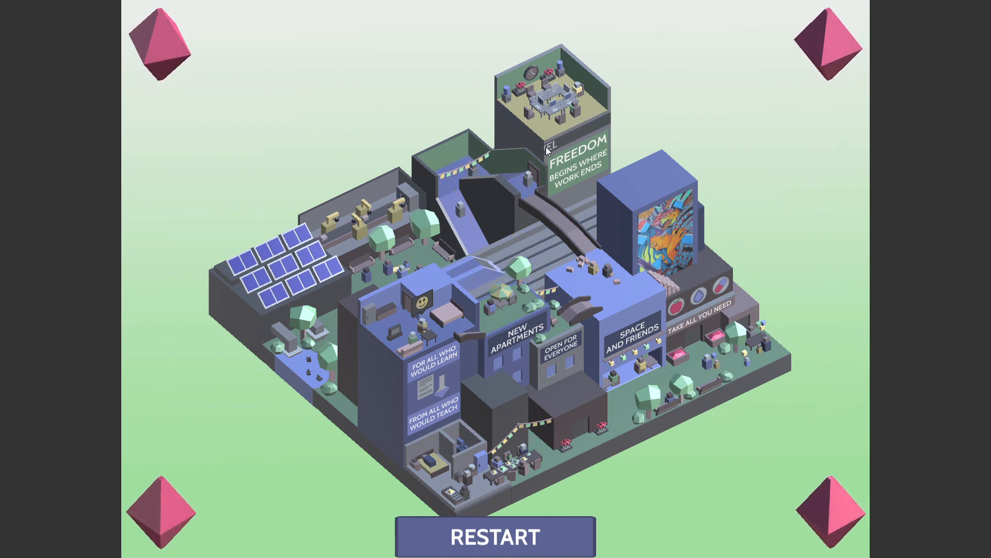
{"action": "mouse_move", "coordinate": [725, 117]}
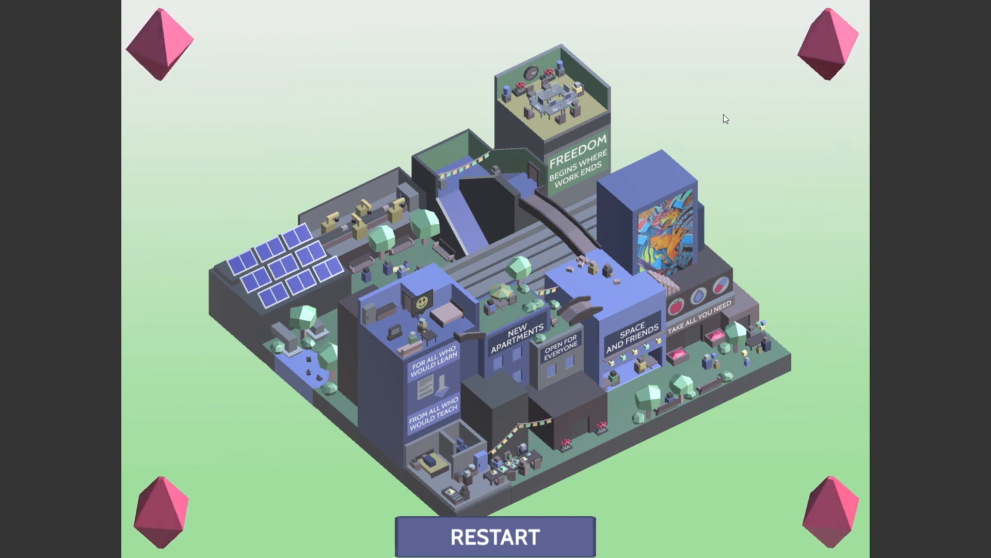